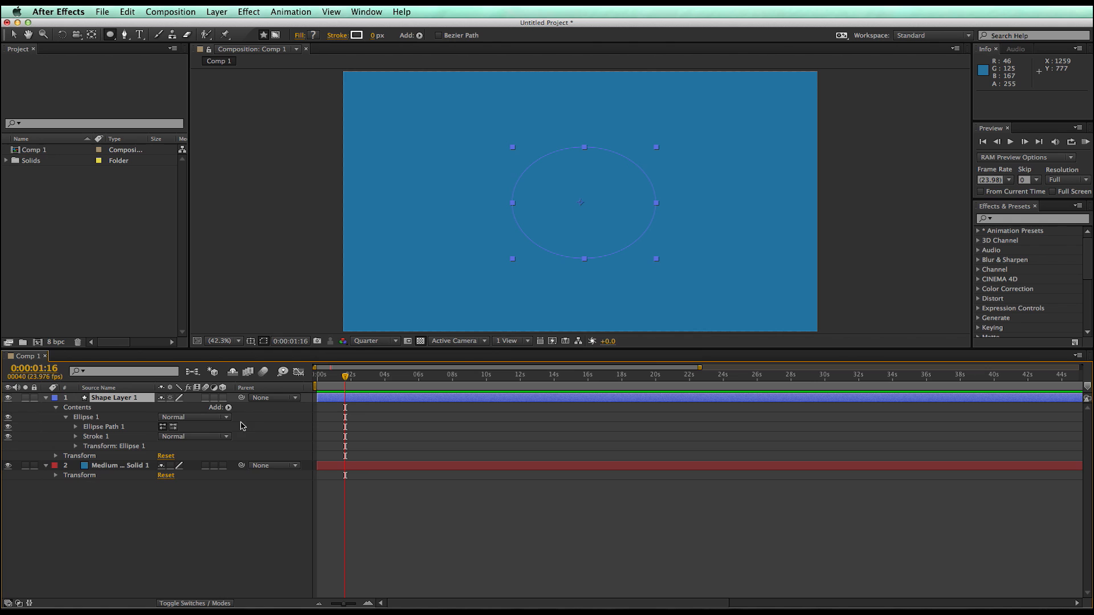
Add a Gradient Fill to the ellipse shape's Contents.
left_click(227, 408)
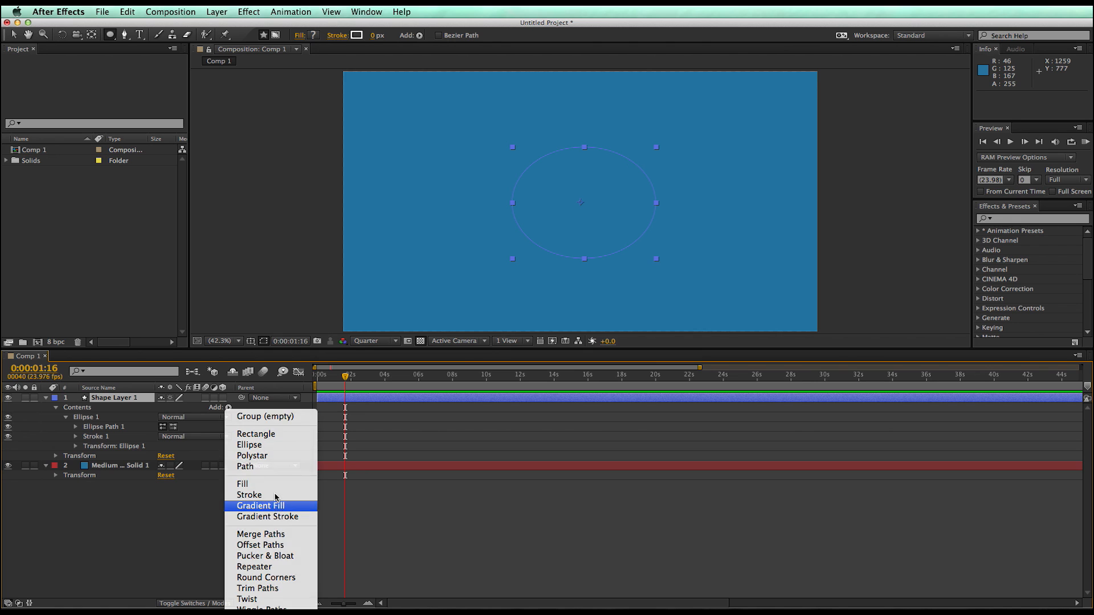
left_click(261, 505)
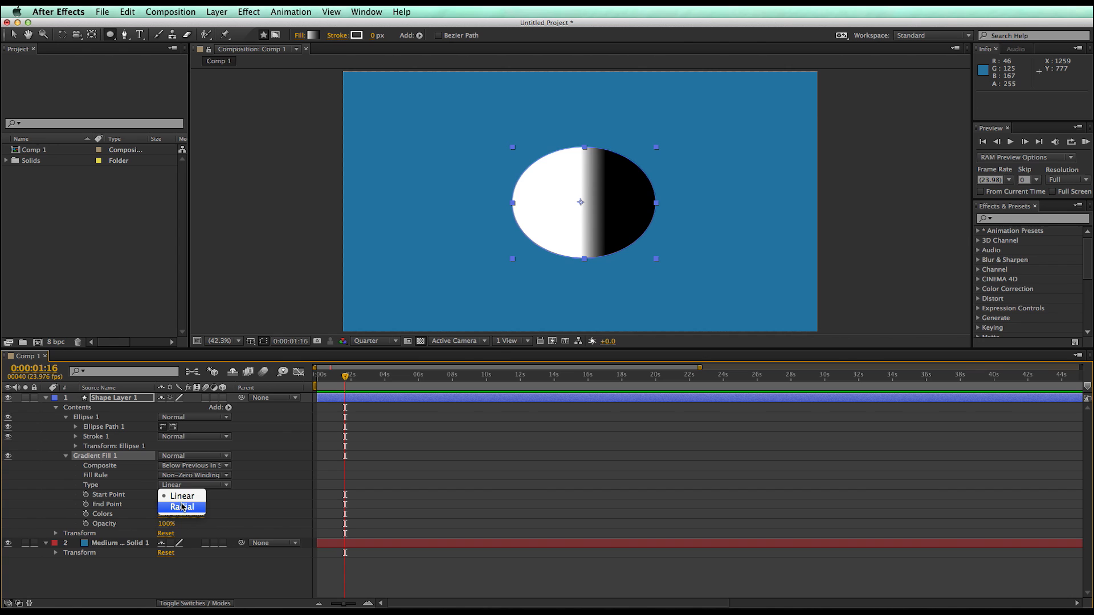
Make the gradient Radial, widen its End Point to 266,0, and bring up the gradient colour editor.
left_click(181, 507)
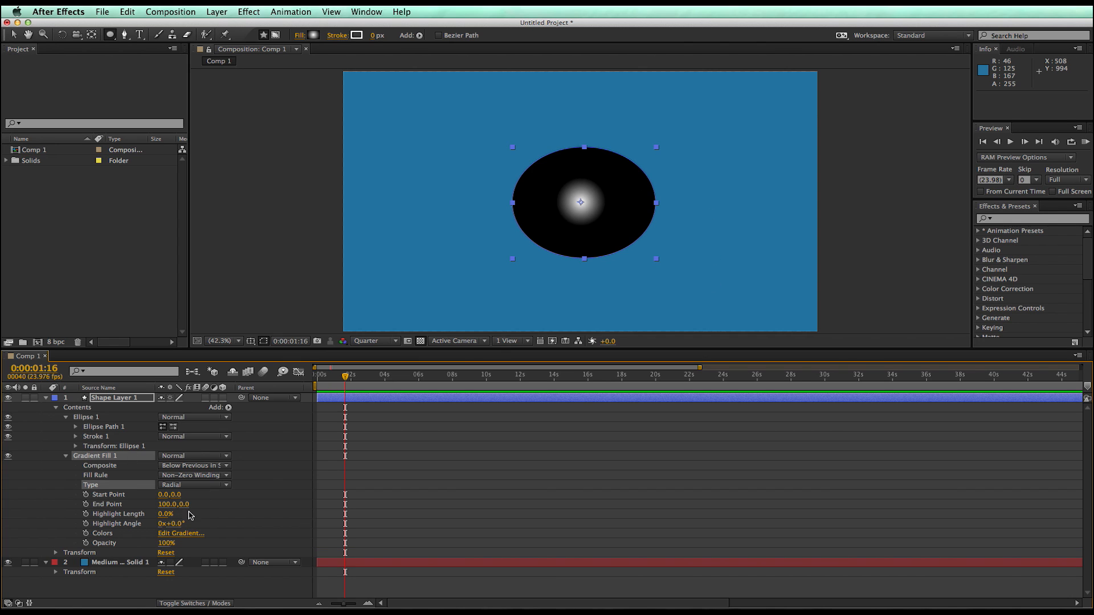
left_click_drag(178, 504, 181, 504)
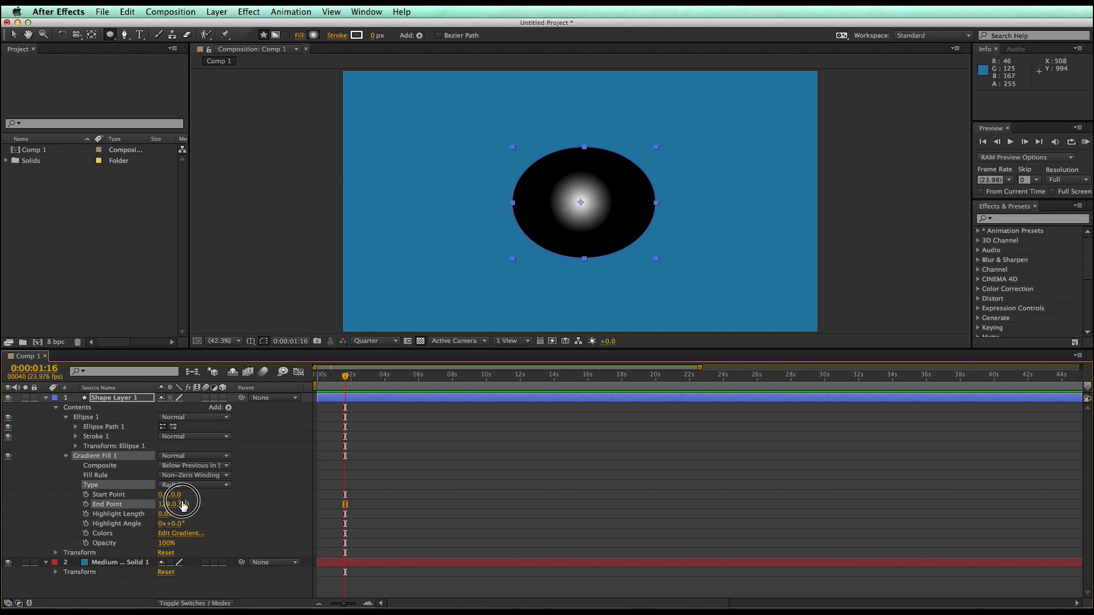
left_click_drag(175, 504, 188, 489)
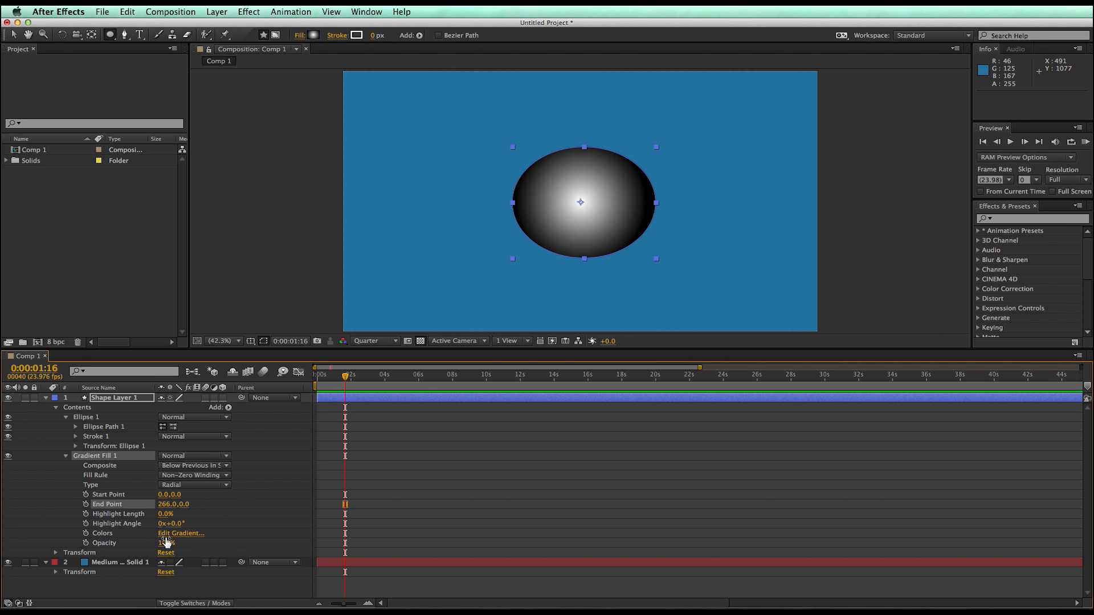
left_click(181, 534)
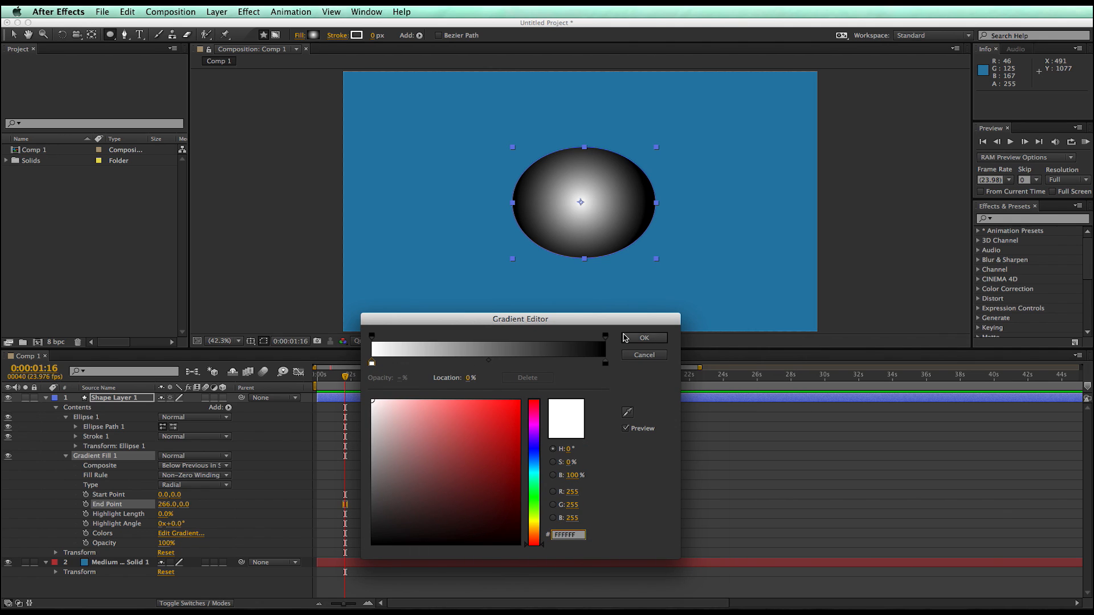
mouse_move(372, 368)
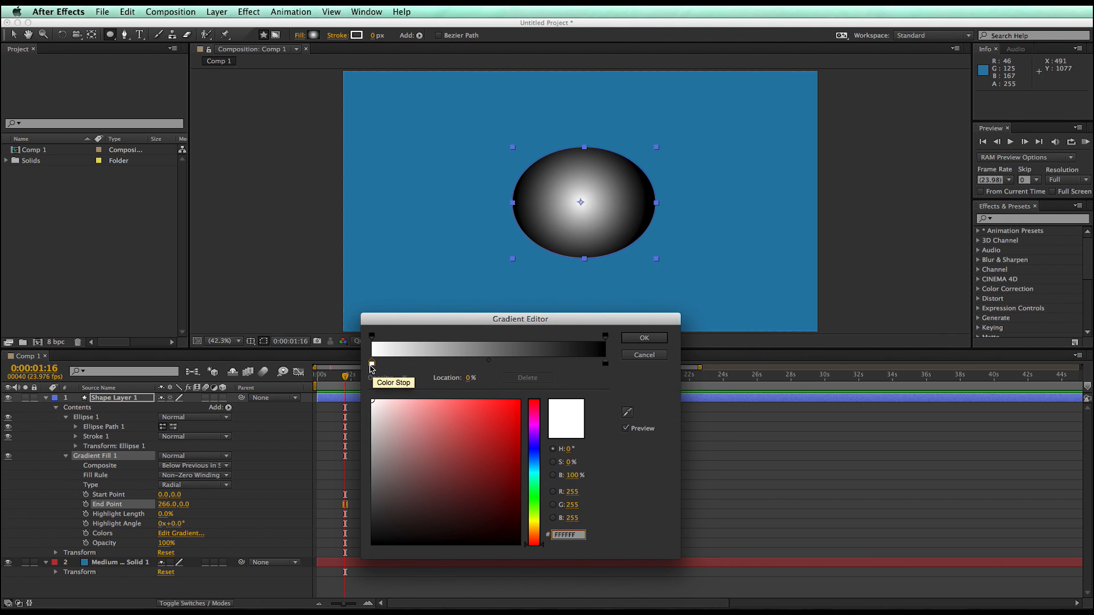
mouse_move(372, 339)
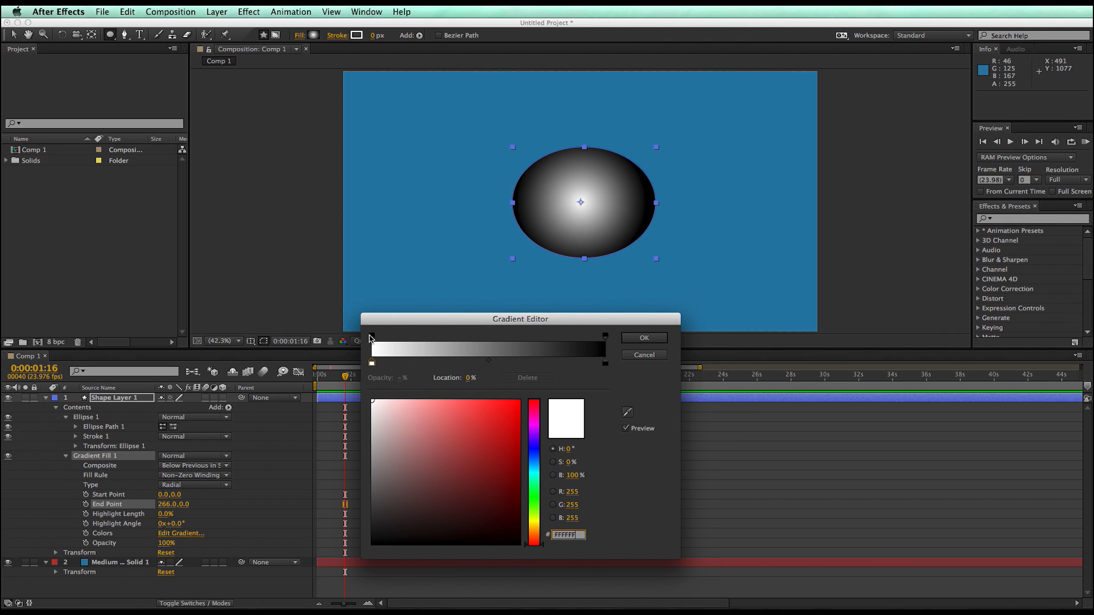
mouse_move(602, 338)
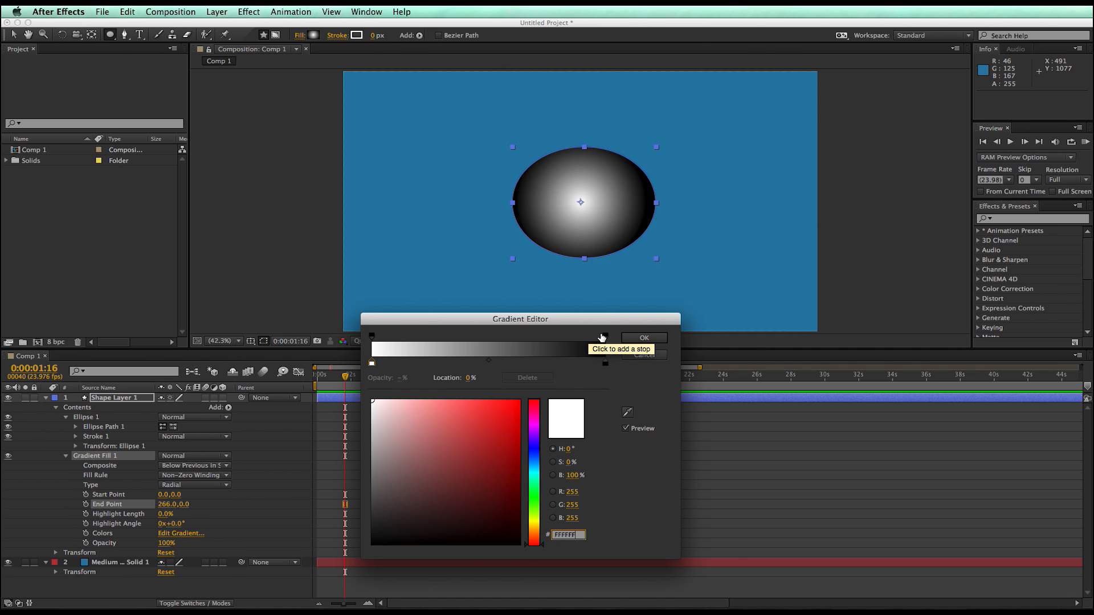
mouse_move(604, 340)
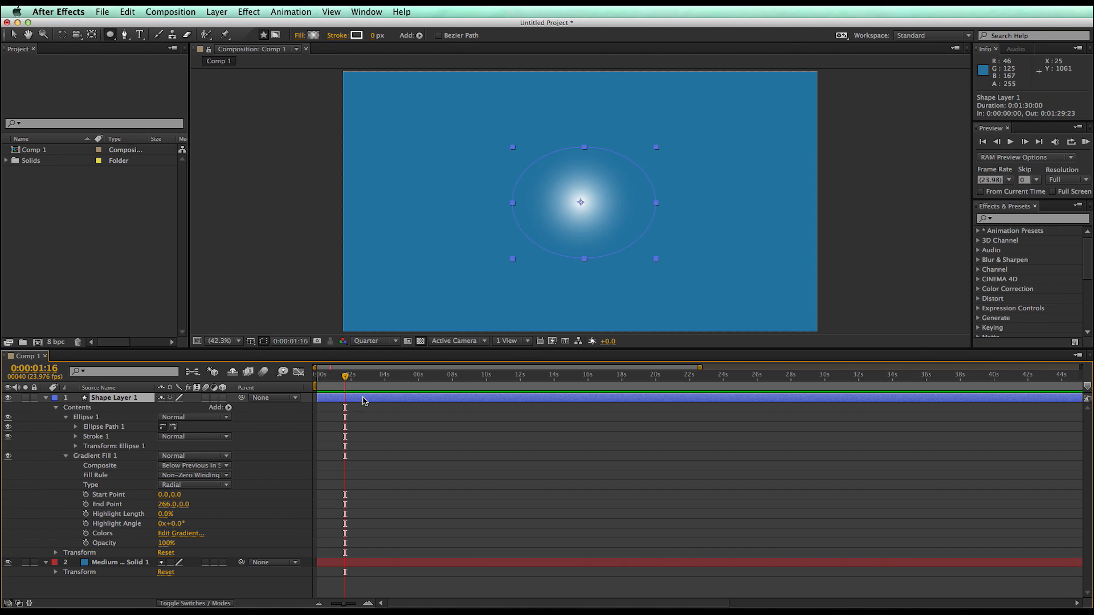
mouse_move(26, 414)
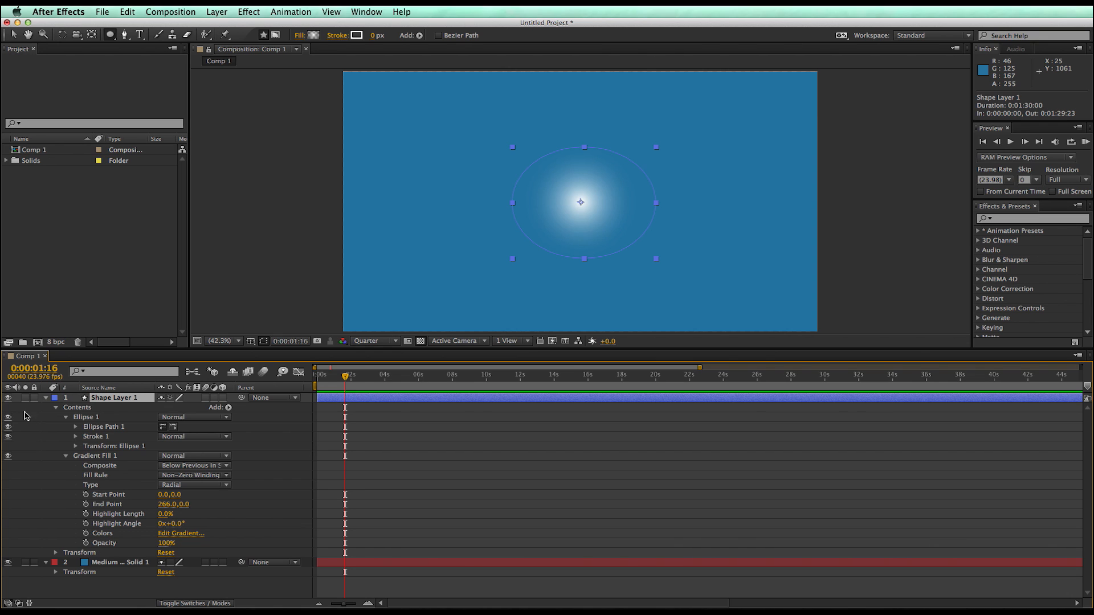
mouse_move(46, 403)
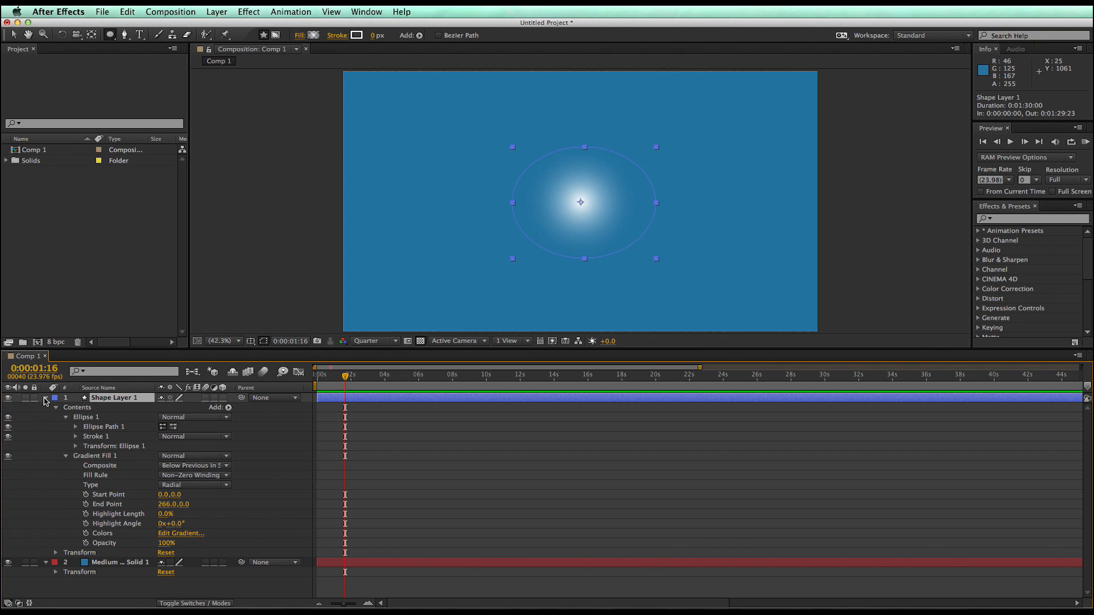